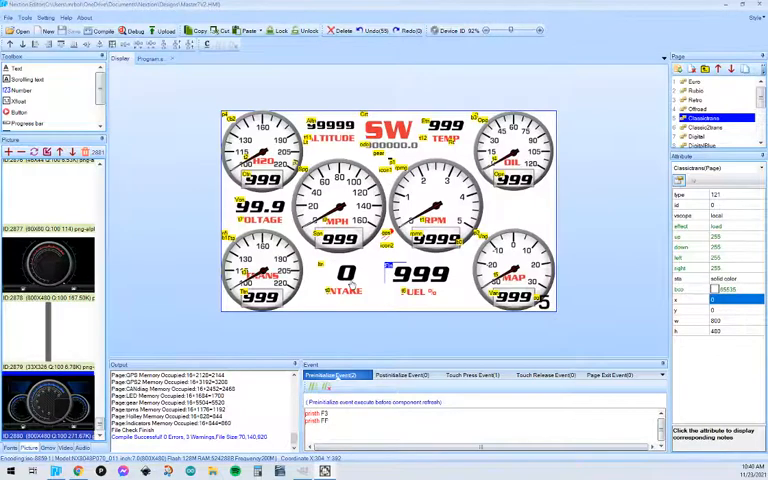
Review the existing INTAKE reading's settings and the project's loaded fonts
{"action": "left_click", "coordinate": [344, 272]}
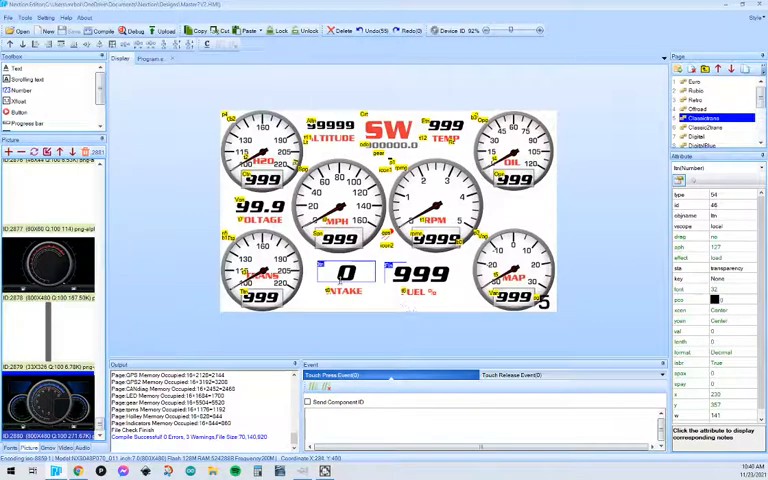
{"action": "left_click", "coordinate": [344, 290]}
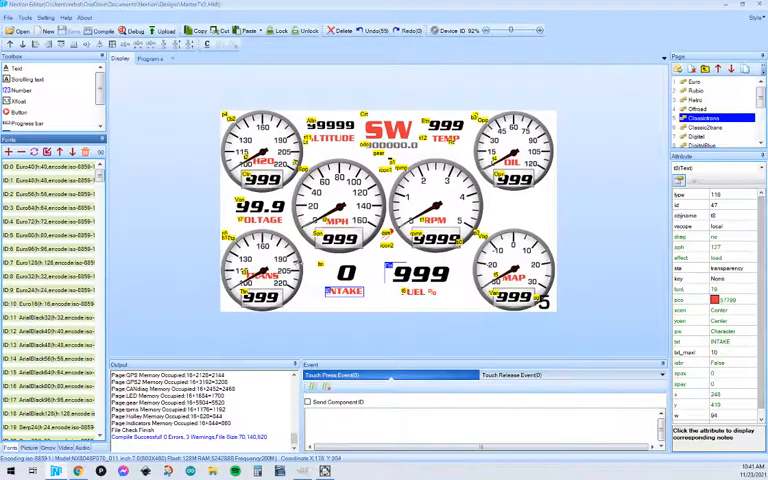
{"action": "left_click", "coordinate": [262, 208]}
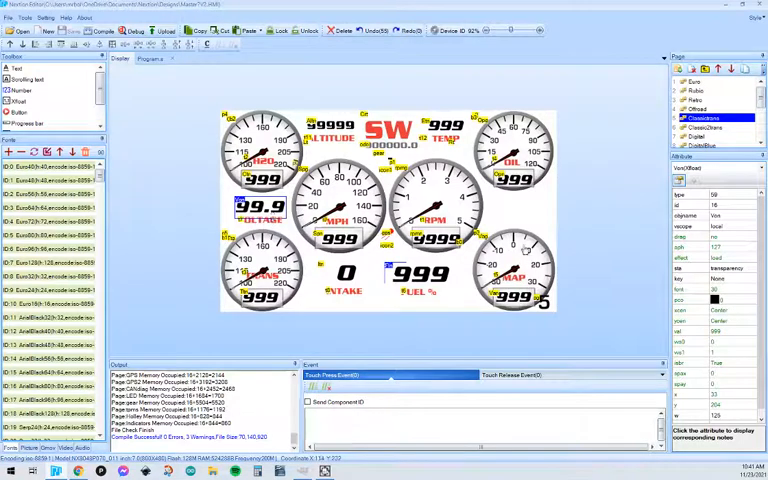
{"action": "left_click", "coordinate": [258, 204]}
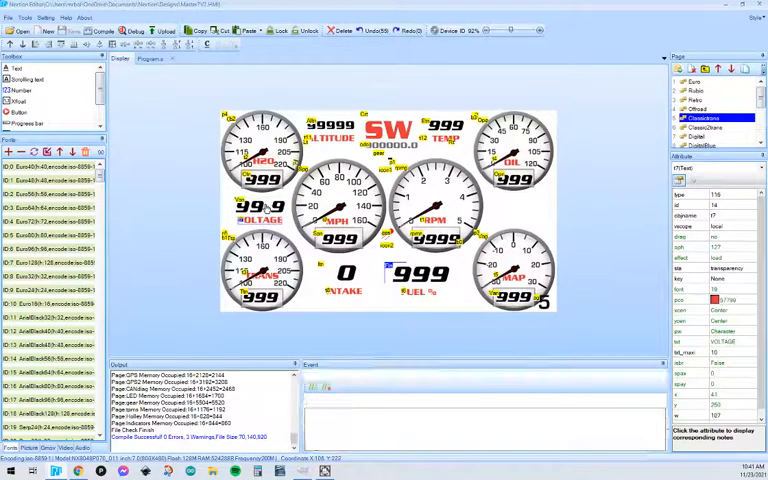
{"action": "left_click", "coordinate": [260, 204]}
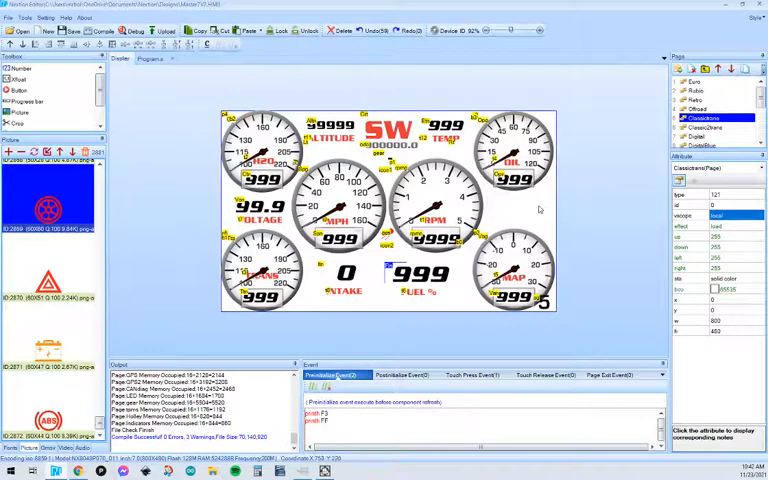
{"action": "mouse_move", "coordinate": [524, 212]}
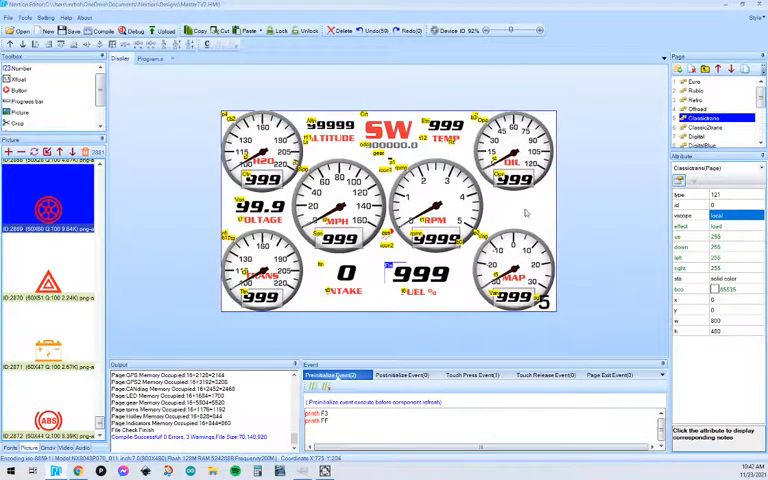
{"action": "mouse_move", "coordinate": [308, 300]}
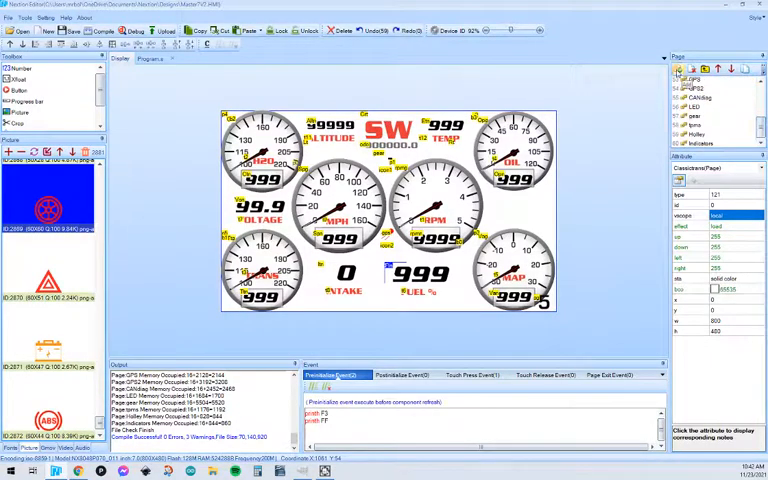
Add a new blank page and set its bco background colour to black
{"action": "left_click", "coordinate": [700, 144]}
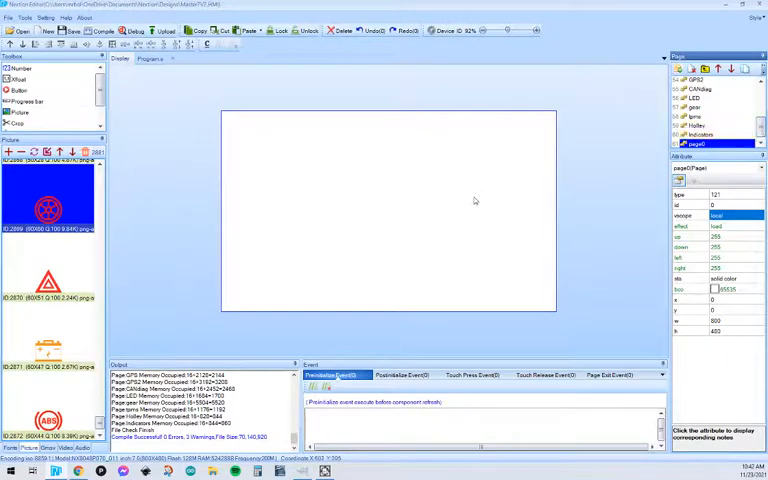
{"action": "mouse_move", "coordinate": [322, 172]}
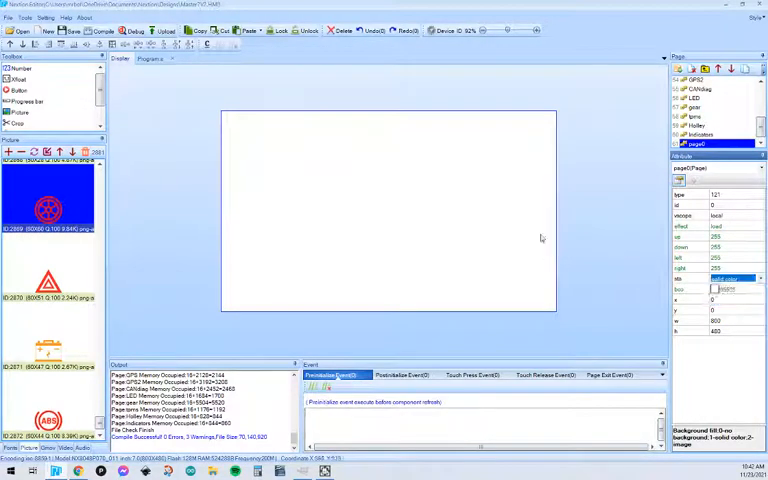
{"action": "left_click", "coordinate": [736, 288]}
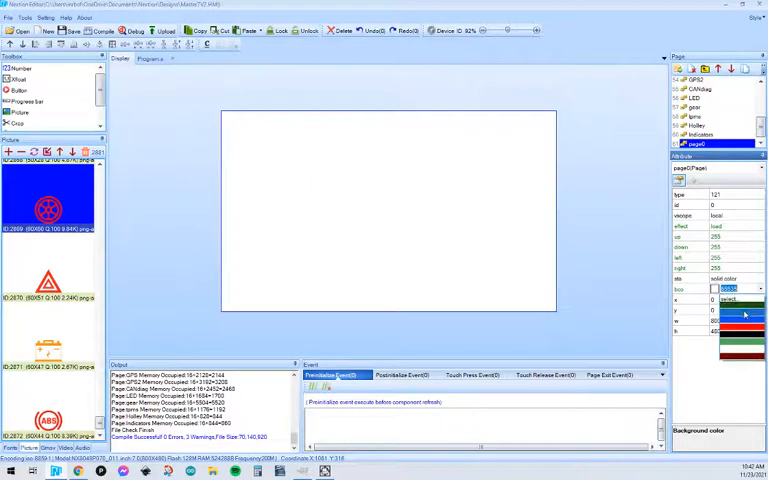
{"action": "left_click", "coordinate": [730, 308]}
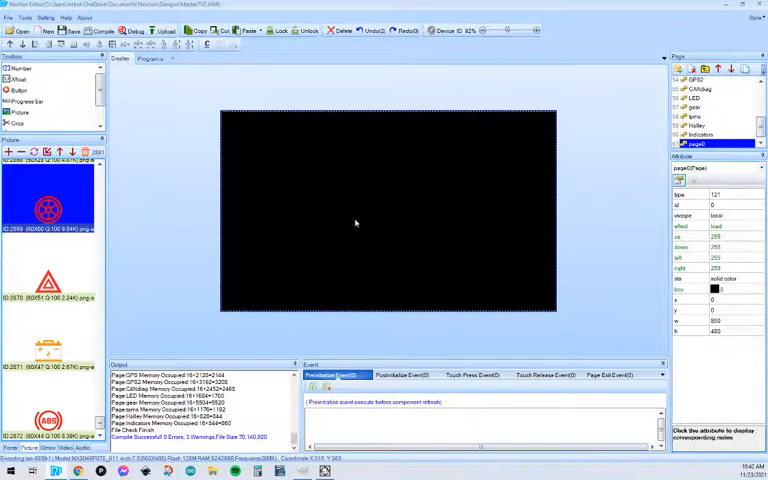
Scroll the picture list down to the dark round gauge-face images
{"action": "scroll", "scroll_direction": "down", "scroll_amount": 3}
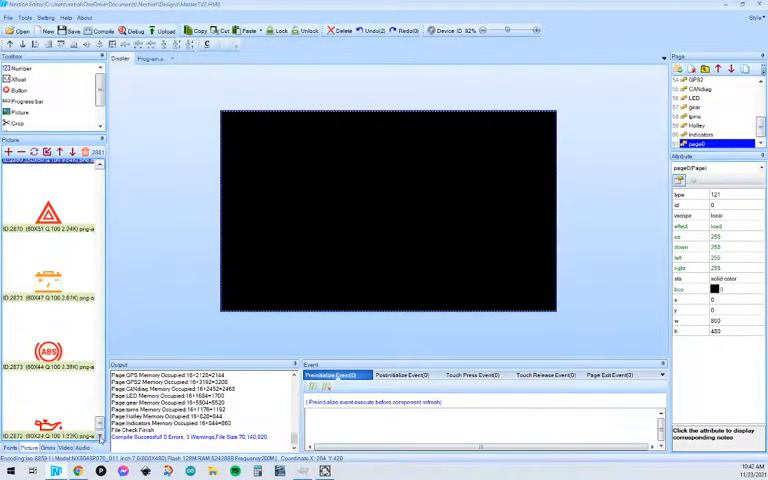
{"action": "scroll", "scroll_direction": "down", "scroll_amount": 3}
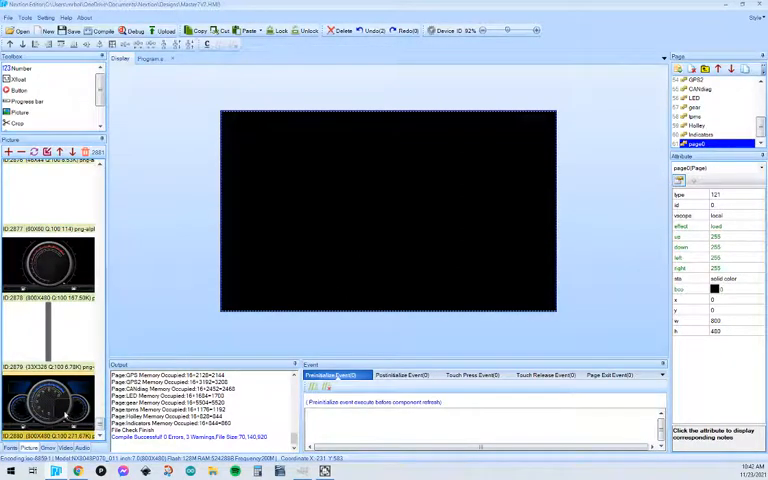
{"action": "mouse_move", "coordinate": [528, 204]}
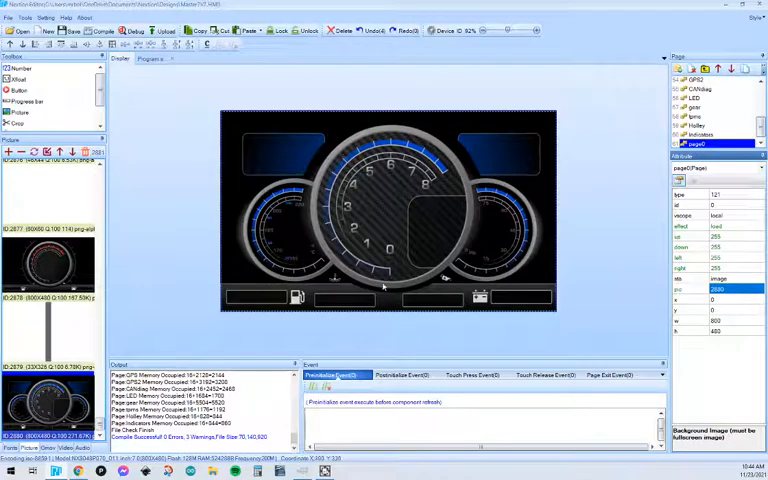
{"action": "mouse_move", "coordinate": [256, 300]}
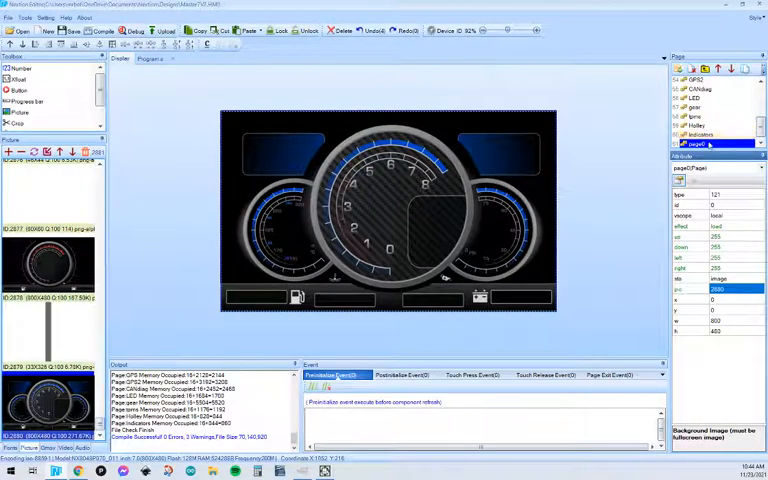
Place a Text component under the centre dial of the dashboard page
{"action": "left_click", "coordinate": [20, 68]}
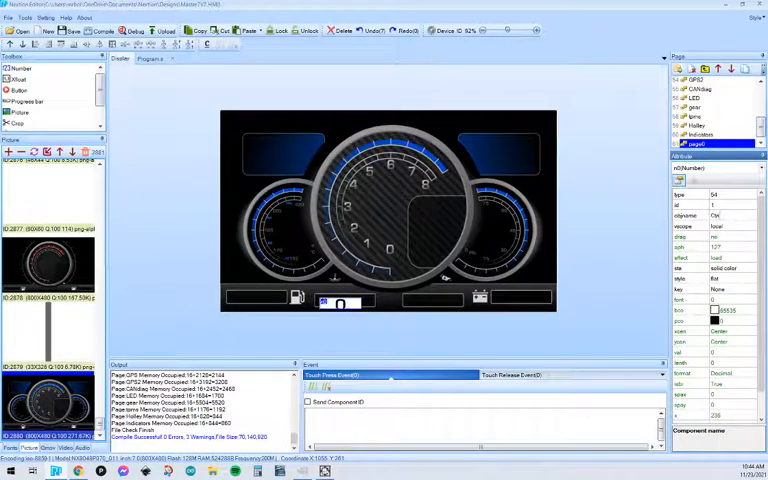
{"action": "left_click", "coordinate": [700, 116]}
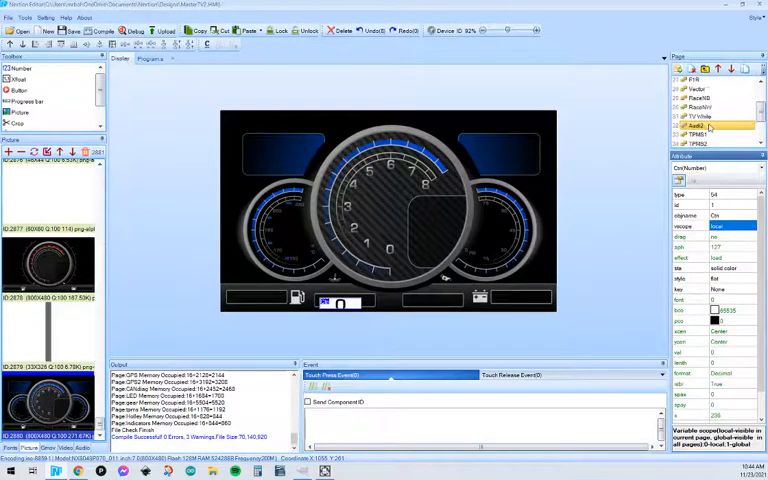
{"action": "scroll", "scroll_direction": "down", "scroll_amount": 3}
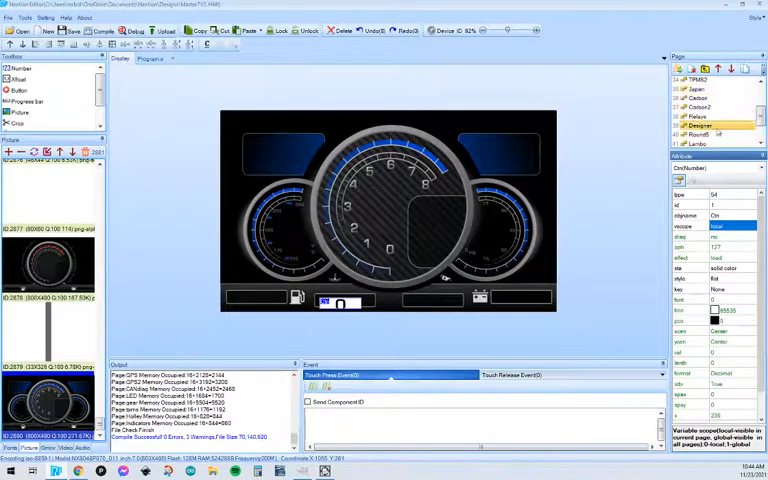
{"action": "left_click", "coordinate": [700, 126]}
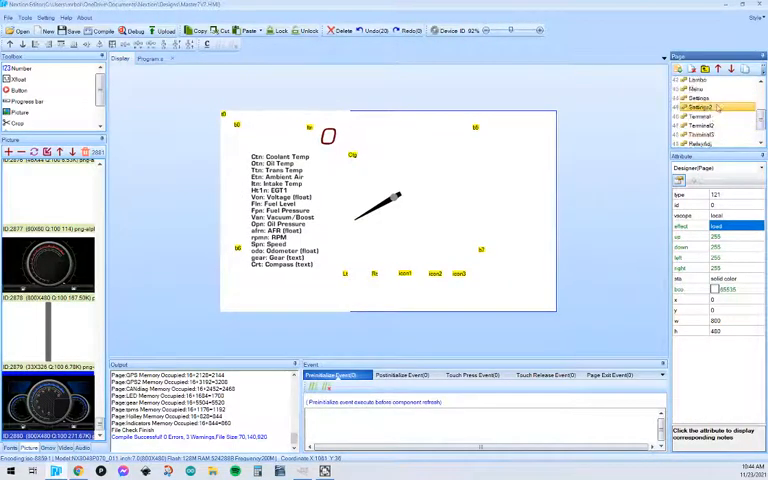
{"action": "left_click", "coordinate": [700, 144]}
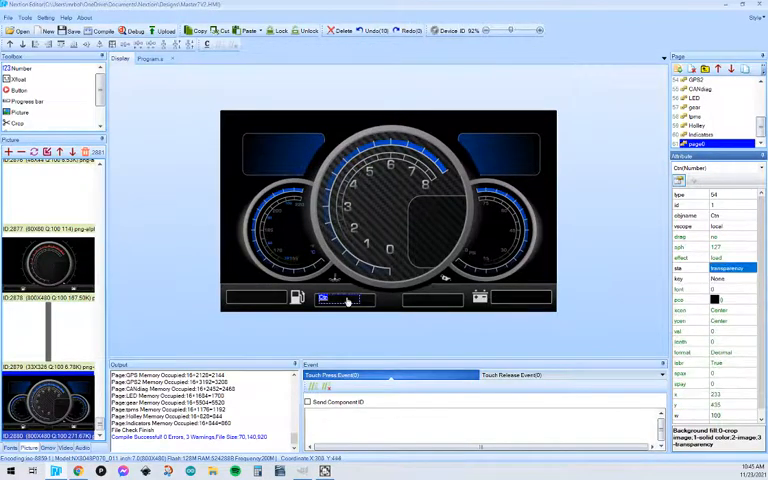
Give the coolant text the digital font so it reads 999 below the centre dial
{"action": "left_click", "coordinate": [728, 300]}
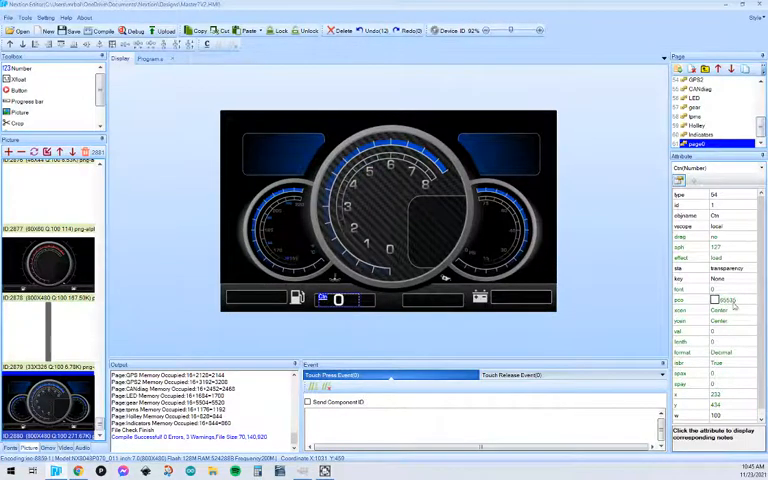
{"action": "left_click", "coordinate": [724, 298]}
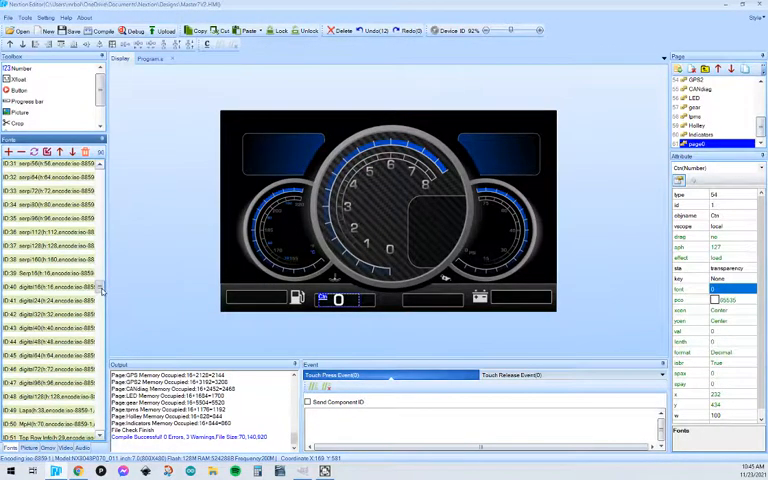
{"action": "scroll", "scroll_direction": "down", "scroll_amount": 3}
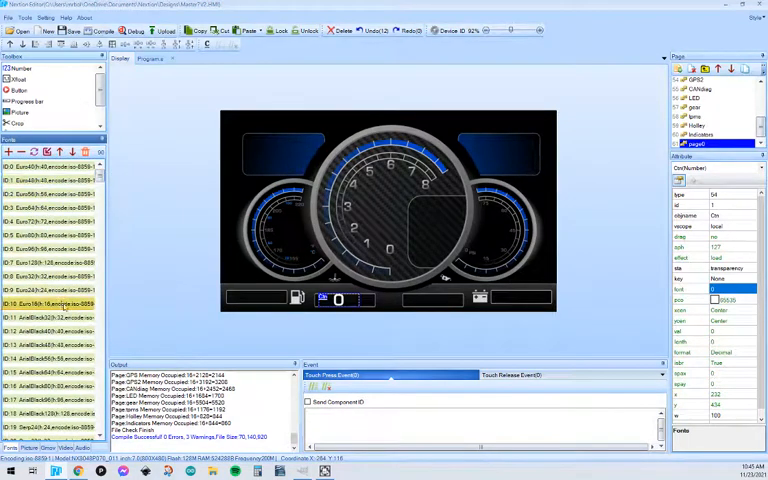
{"action": "left_click", "coordinate": [50, 290]}
{"action": "type", "text": "999"}
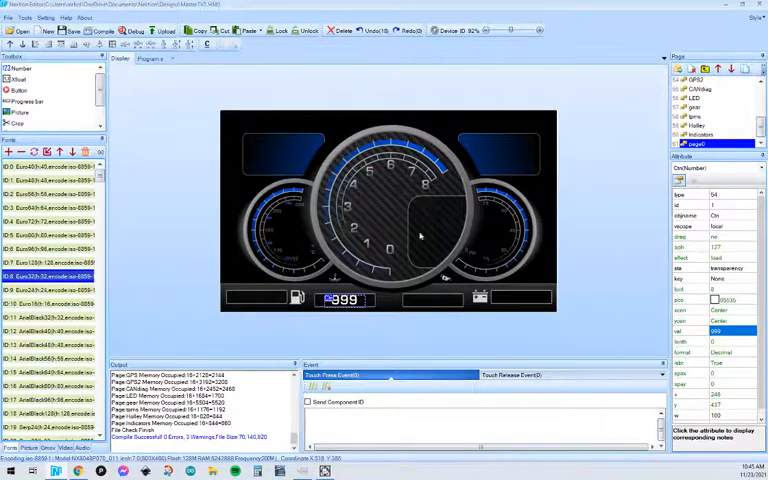
{"action": "mouse_move", "coordinate": [448, 162]}
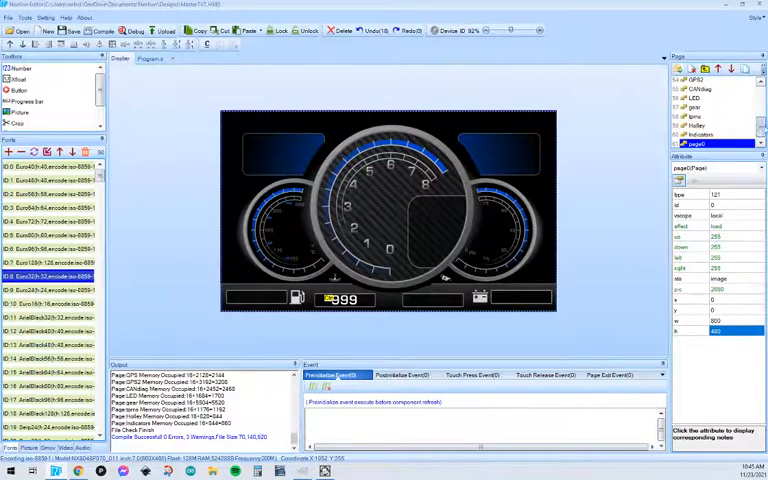
Return to the custom gauge page and add a new gauge component over the dial
{"action": "left_click", "coordinate": [700, 126]}
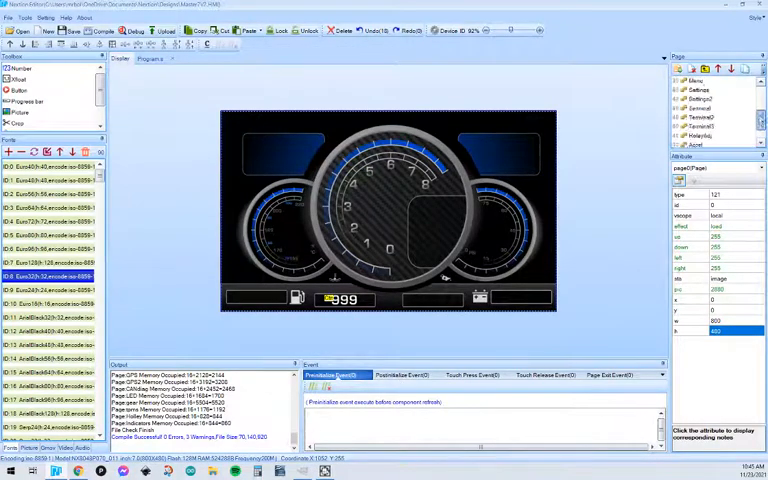
{"action": "scroll", "scroll_direction": "down", "scroll_amount": 3}
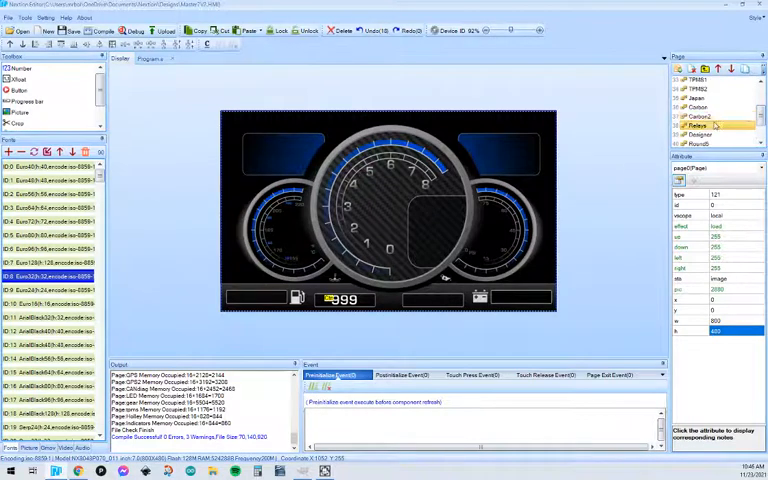
{"action": "left_click", "coordinate": [700, 136]}
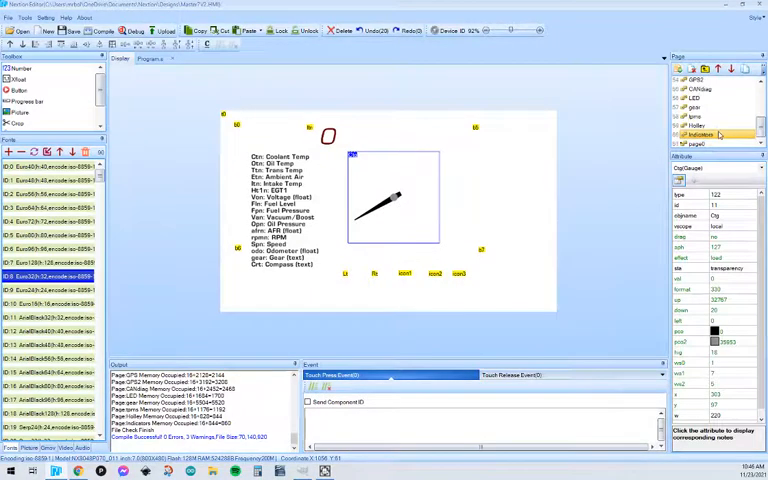
{"action": "left_click", "coordinate": [700, 142]}
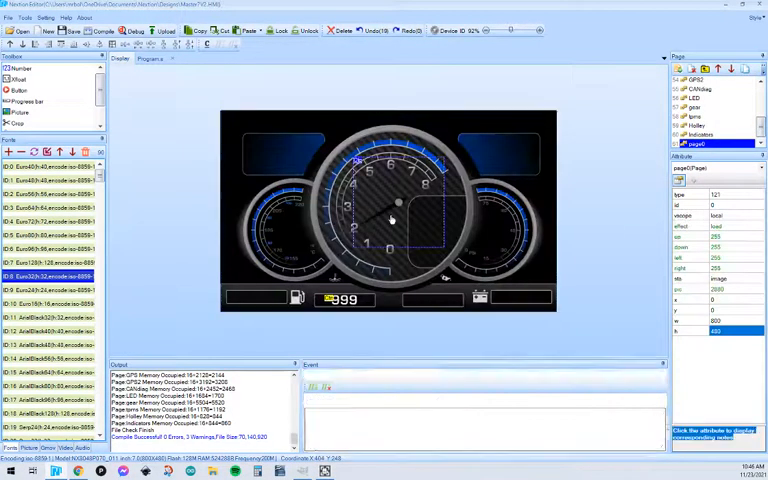
{"action": "left_click", "coordinate": [290, 230]}
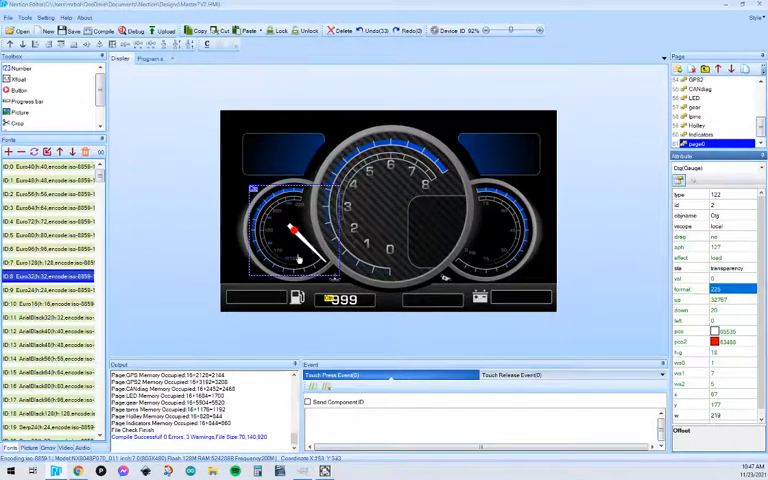
{"action": "mouse_move", "coordinate": [340, 272]}
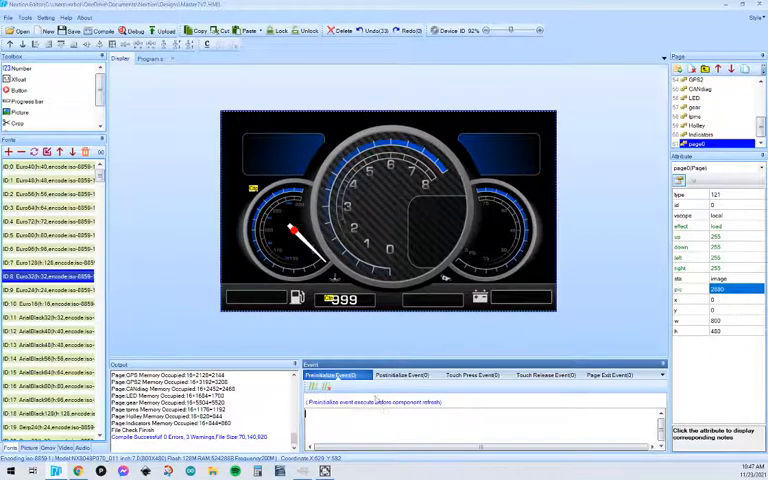
Select the left-dial needle gauge and edit its values in the Attribute panel
{"action": "left_click", "coordinate": [290, 230]}
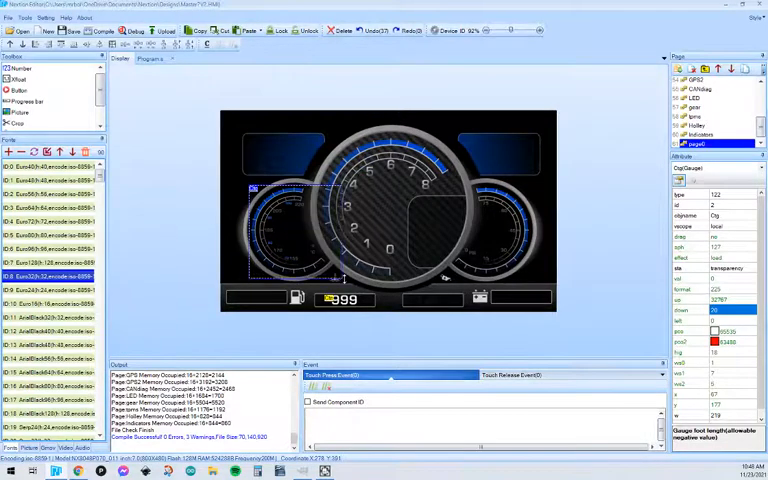
{"action": "left_click", "coordinate": [390, 220]}
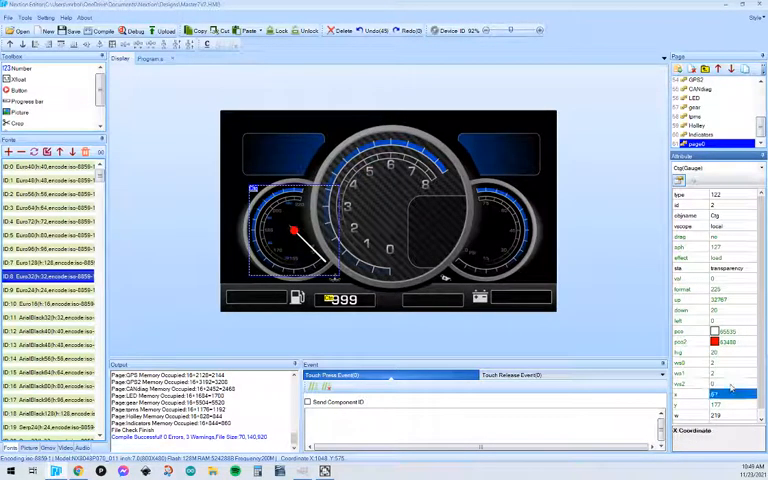
{"action": "left_click", "coordinate": [718, 390]}
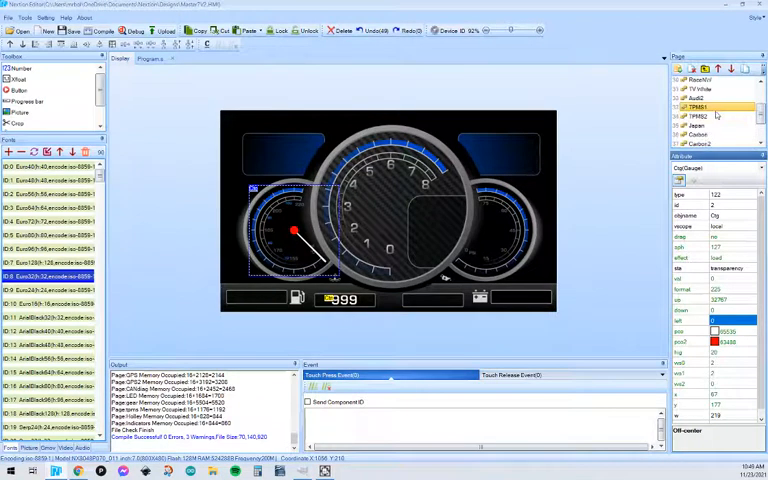
{"action": "left_click", "coordinate": [700, 124]}
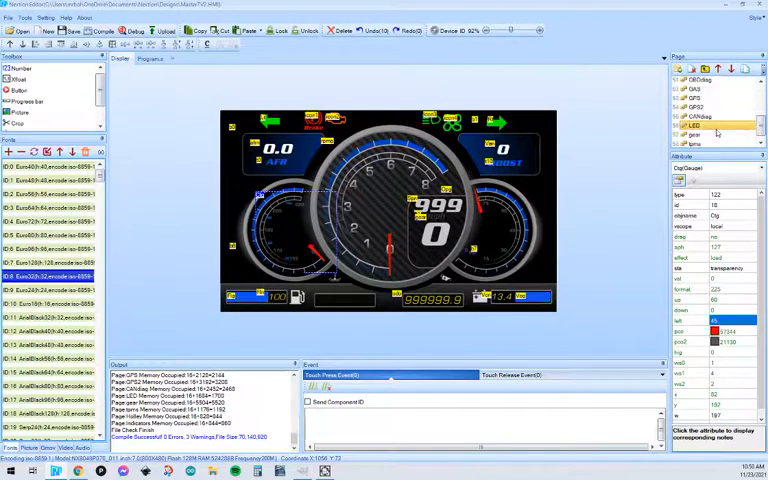
{"action": "left_click", "coordinate": [696, 144]}
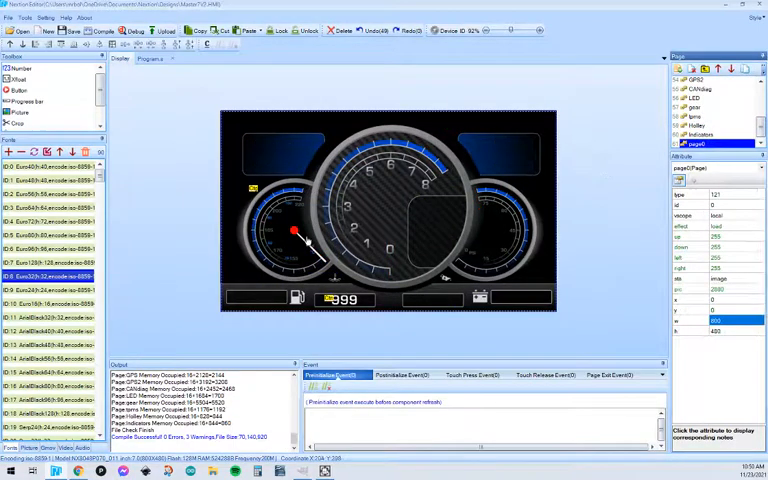
Switch the resource panel from Fonts to the Picture list of dial and needle images
{"action": "left_click", "coordinate": [290, 230]}
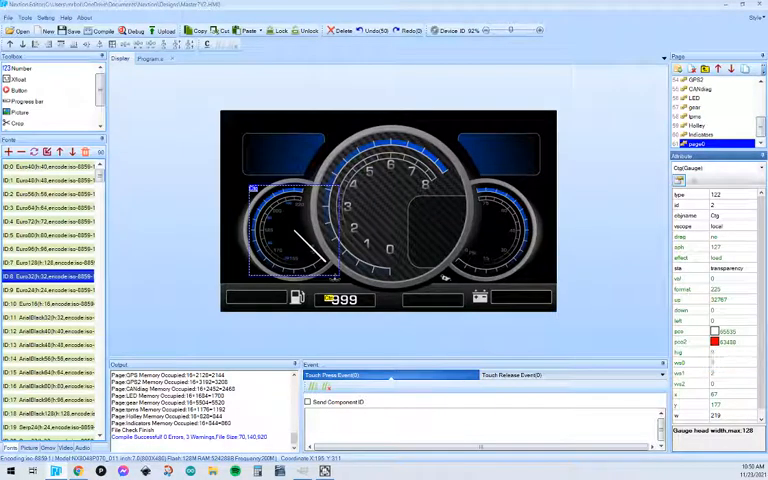
{"action": "left_click", "coordinate": [720, 372]}
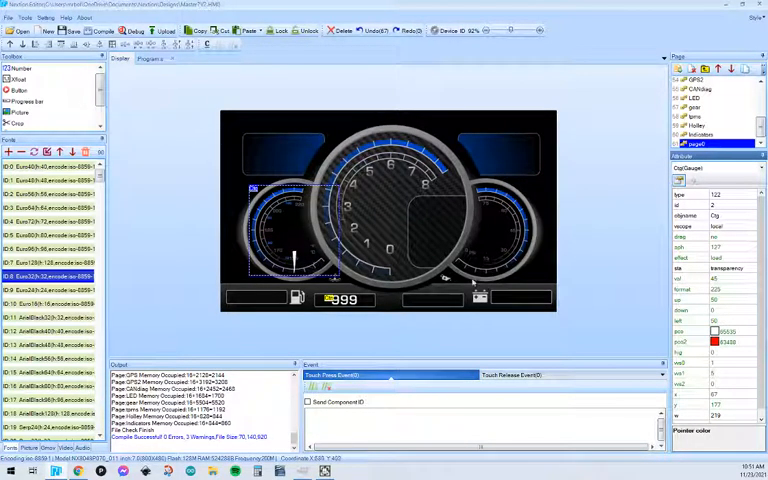
{"action": "mouse_move", "coordinate": [736, 284]}
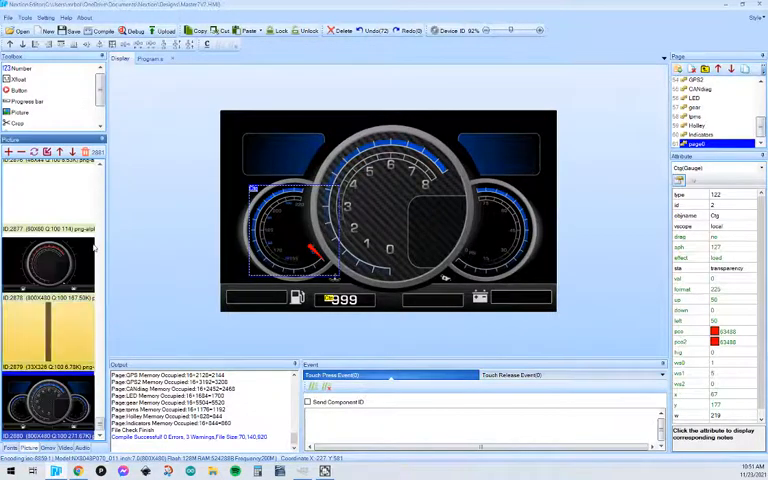
Choose the two needle image files from the picture resources for import
{"action": "scroll", "scroll_direction": "down", "scroll_amount": 3}
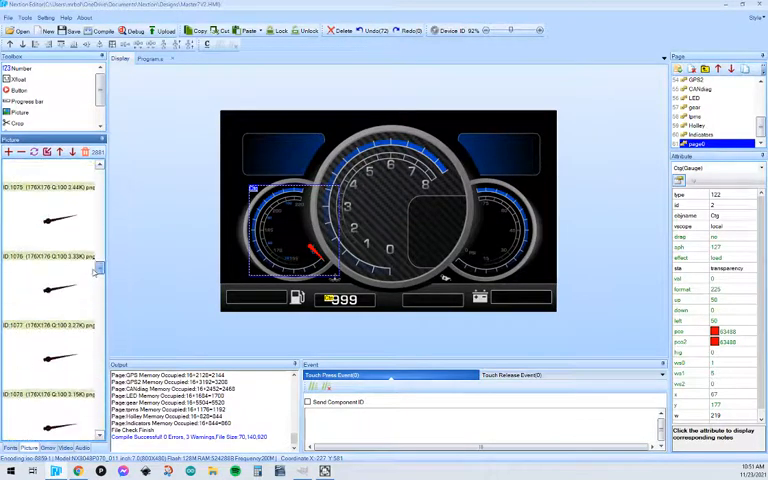
{"action": "left_click", "coordinate": [50, 224]}
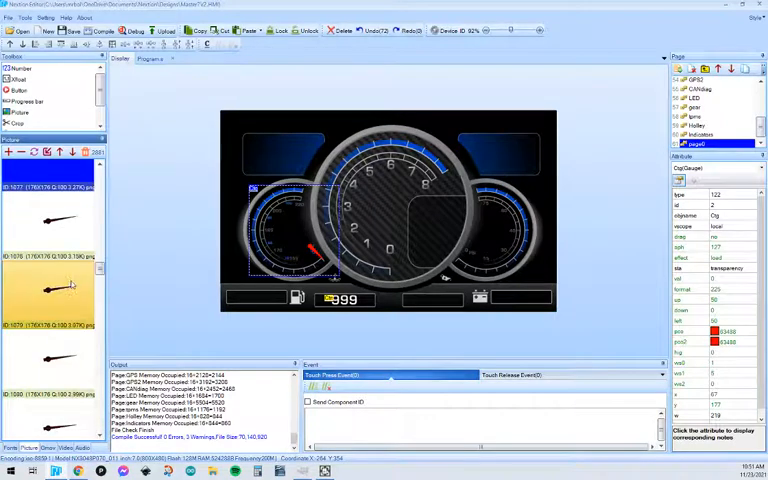
{"action": "scroll", "scroll_direction": "down", "scroll_amount": 3}
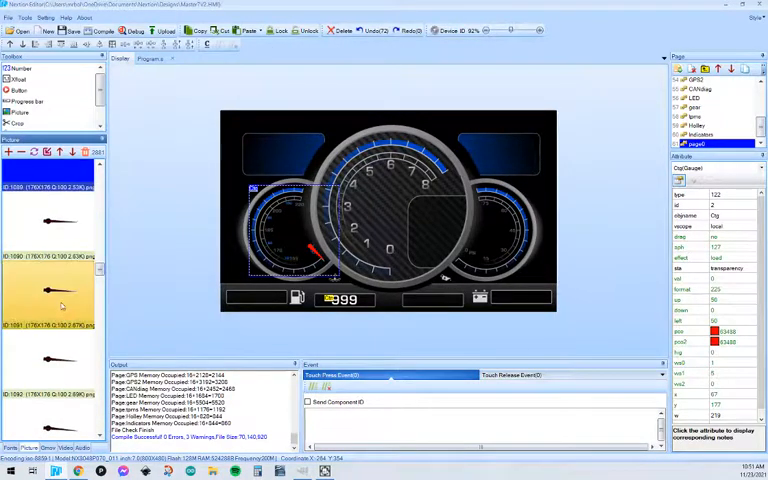
{"action": "scroll", "scroll_direction": "down", "scroll_amount": 3}
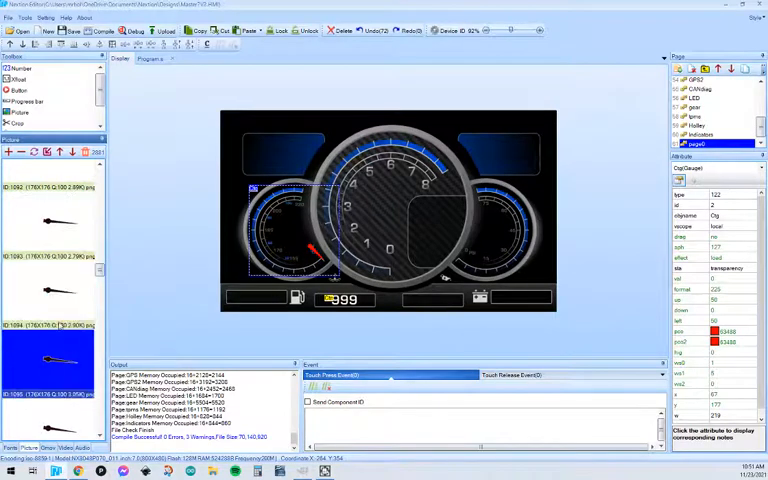
{"action": "left_click", "coordinate": [50, 290]}
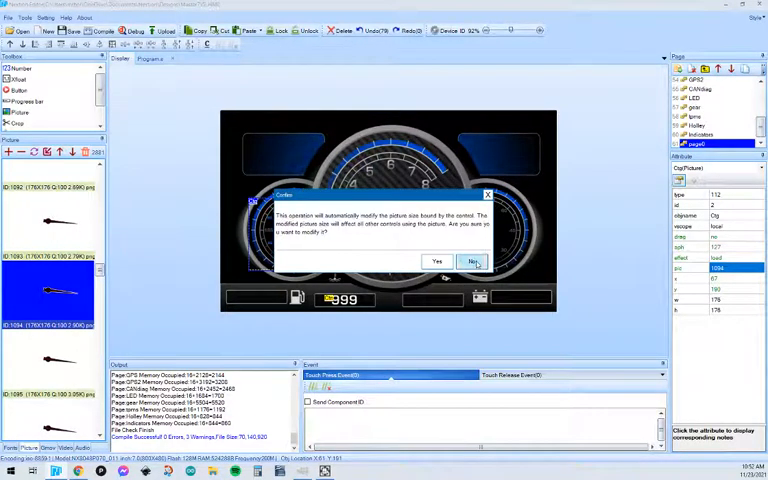
Accept the conversion warning for each imported needle picture
{"action": "left_click", "coordinate": [472, 260]}
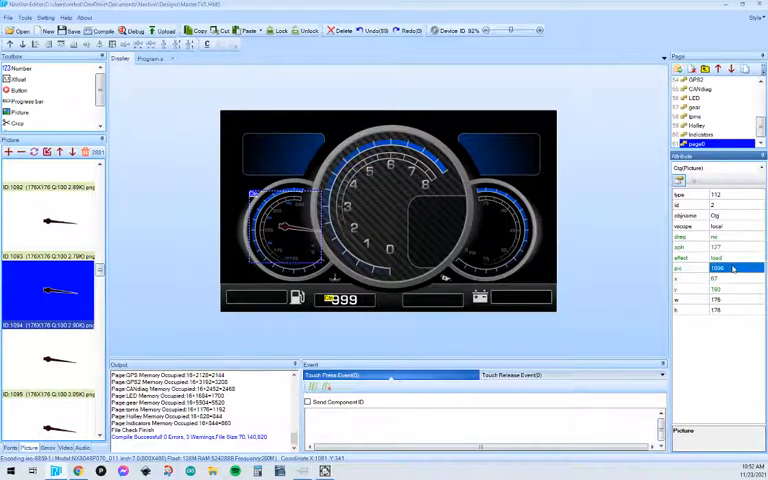
{"action": "left_click", "coordinate": [718, 268]}
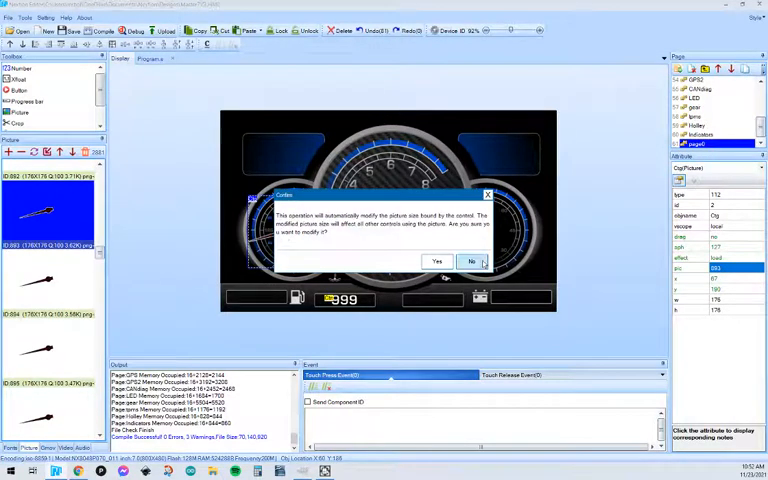
{"action": "left_click", "coordinate": [472, 260]}
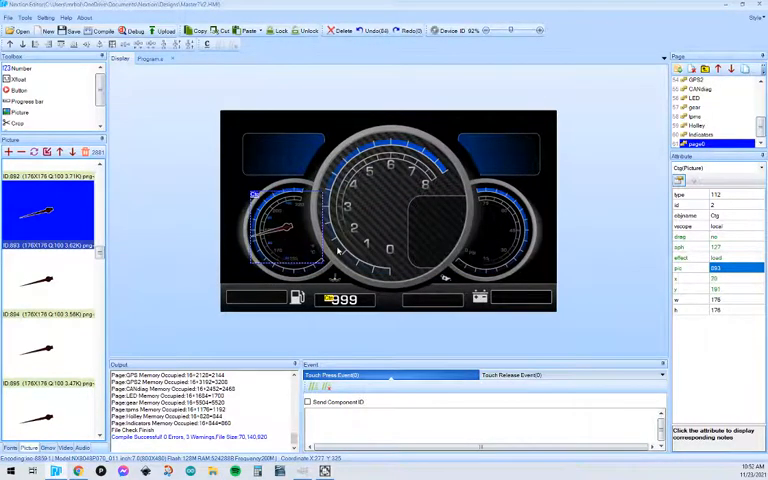
{"action": "mouse_move", "coordinate": [268, 244]}
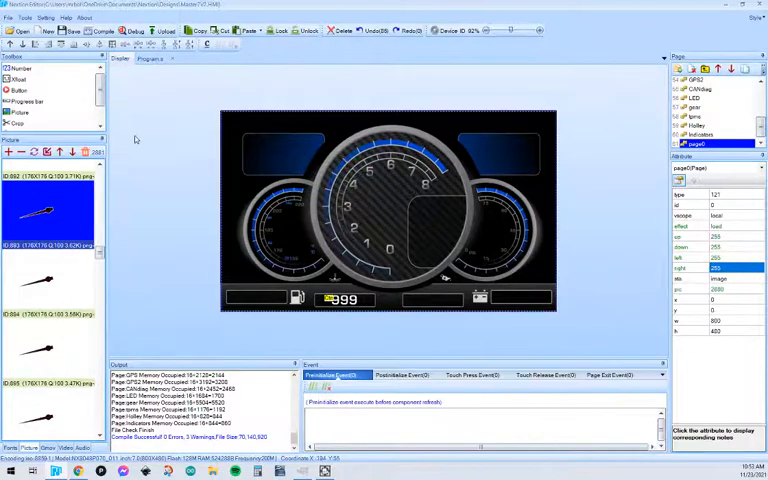
Place a Picture component on the left dial and select it for editing
{"action": "left_click", "coordinate": [20, 90]}
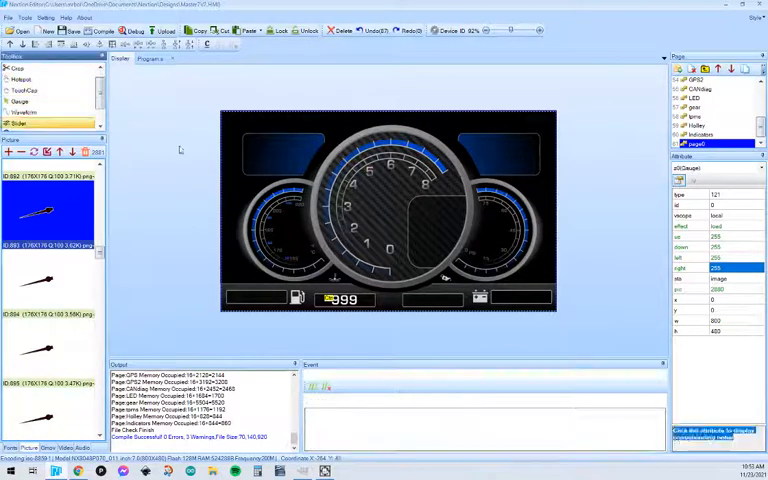
{"action": "left_click", "coordinate": [288, 230]}
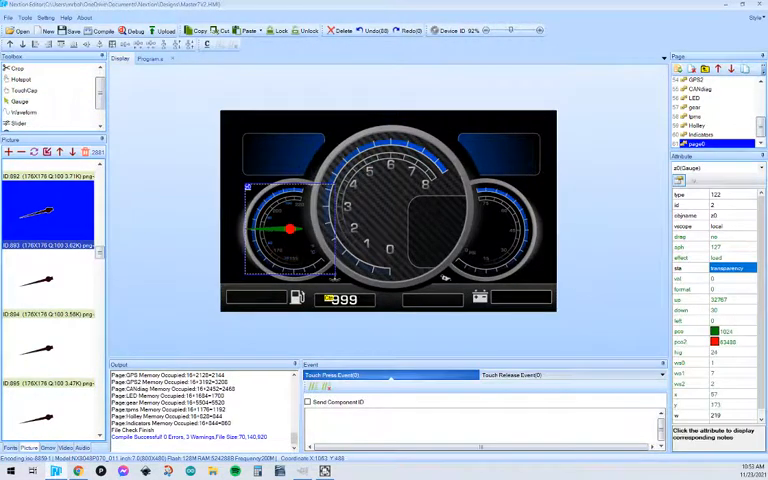
{"action": "left_click", "coordinate": [284, 156]}
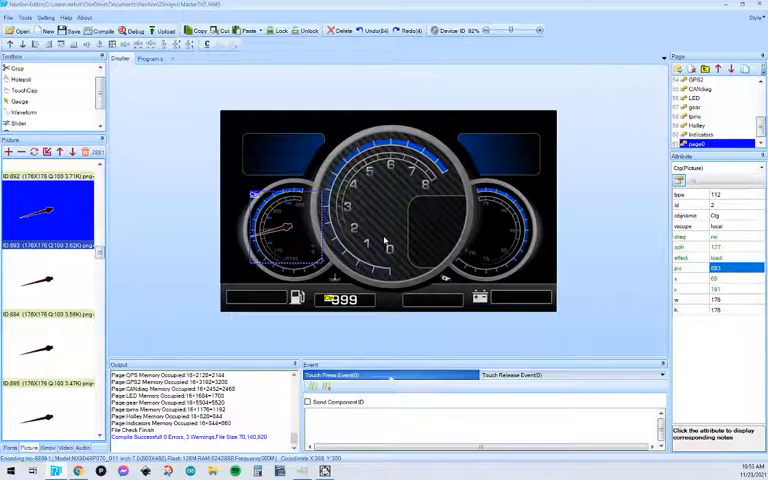
{"action": "left_click", "coordinate": [700, 126]}
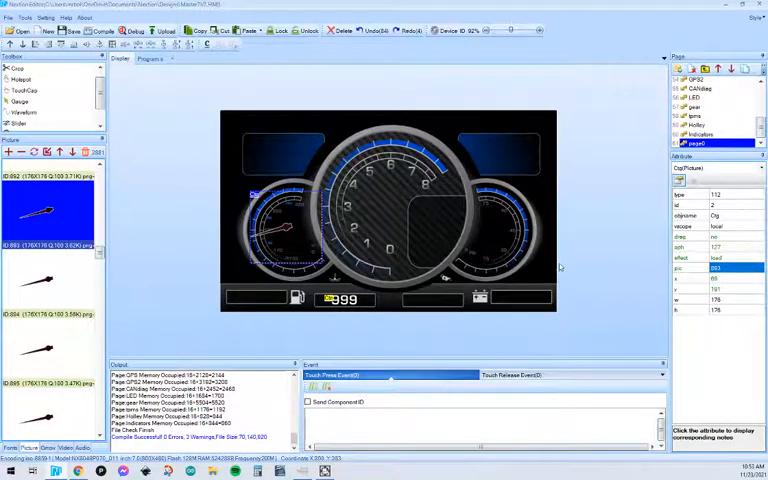
{"action": "mouse_move", "coordinate": [350, 208]}
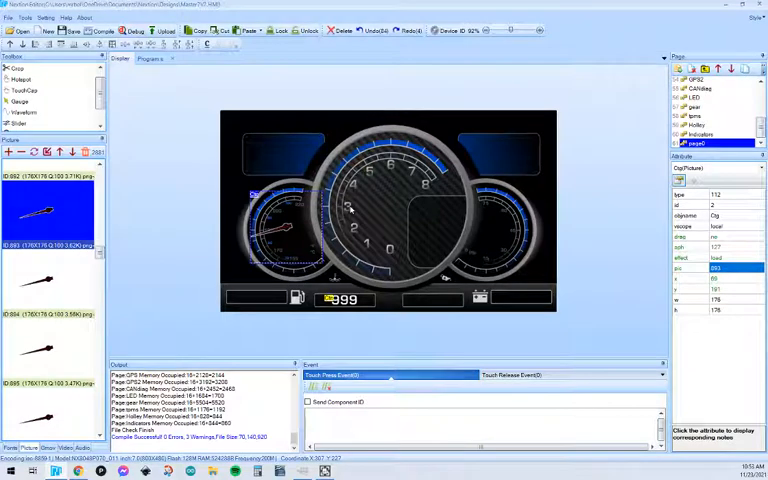